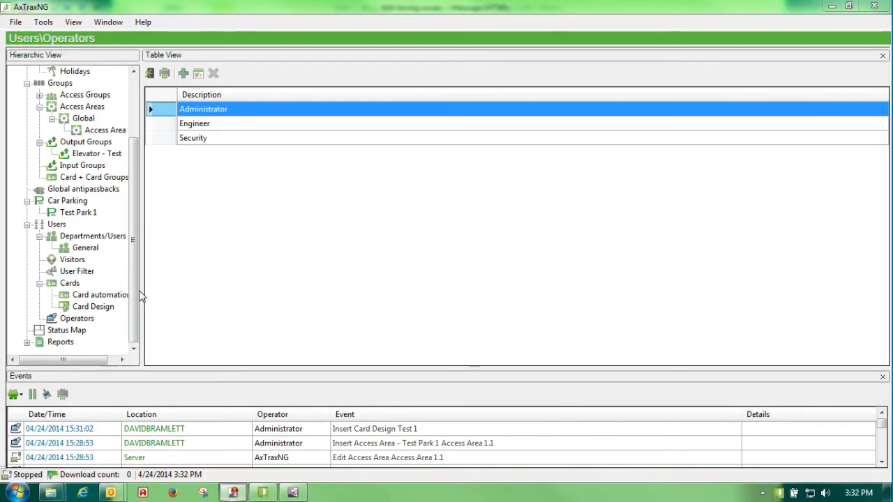
# Step: Bring up the Operator Properties form for a new operator described as Test
pyautogui.click(77, 318)
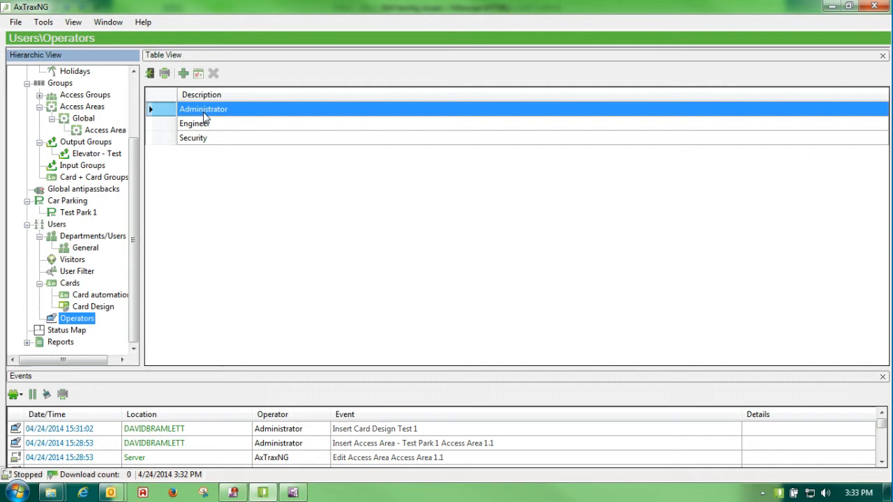
pyautogui.doubleClick(204, 109)
pyautogui.write('Test')
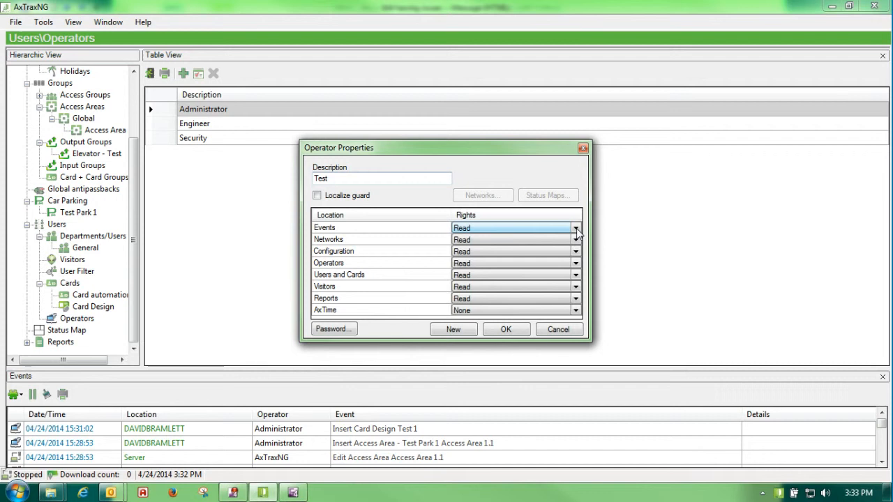
pyautogui.click(575, 229)
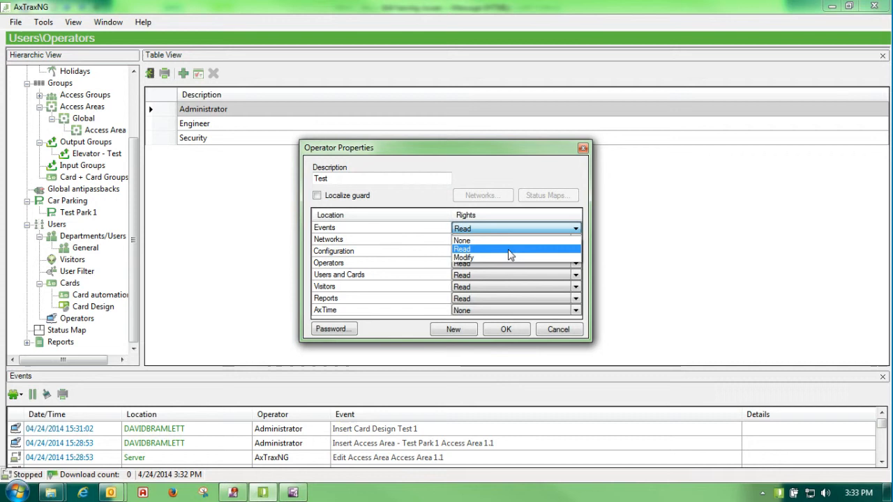
pyautogui.click(462, 248)
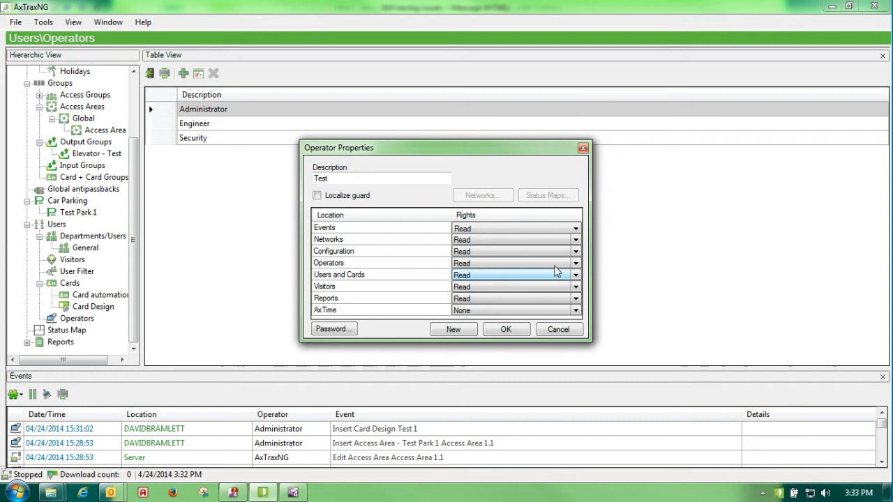
pyautogui.moveTo(430, 279)
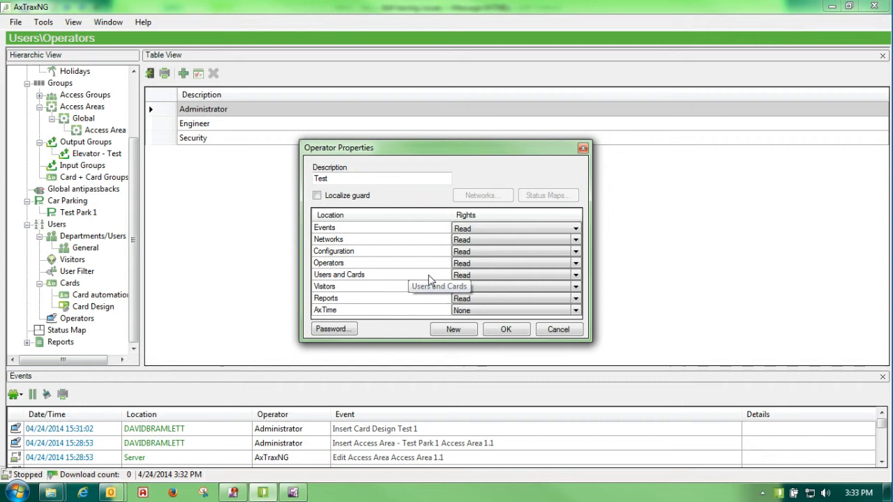
pyautogui.click(334, 330)
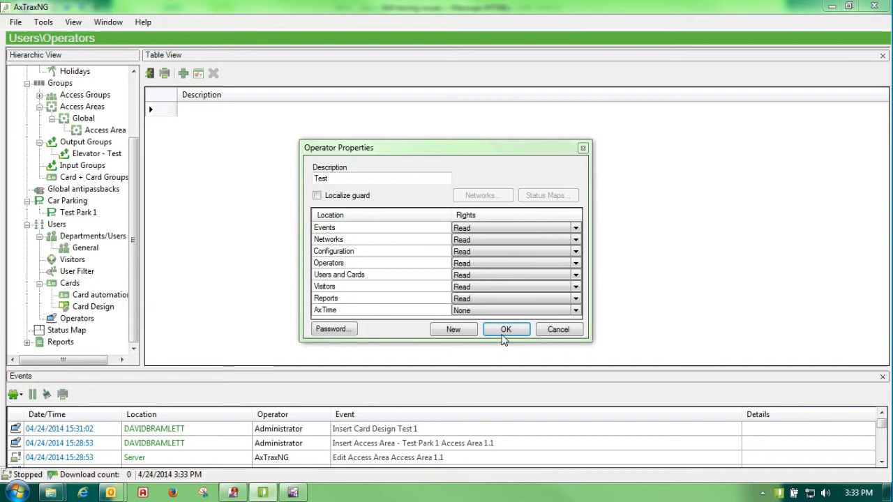
# Step: Confirm the Test operator so it is added to the Operators table
pyautogui.click(505, 329)
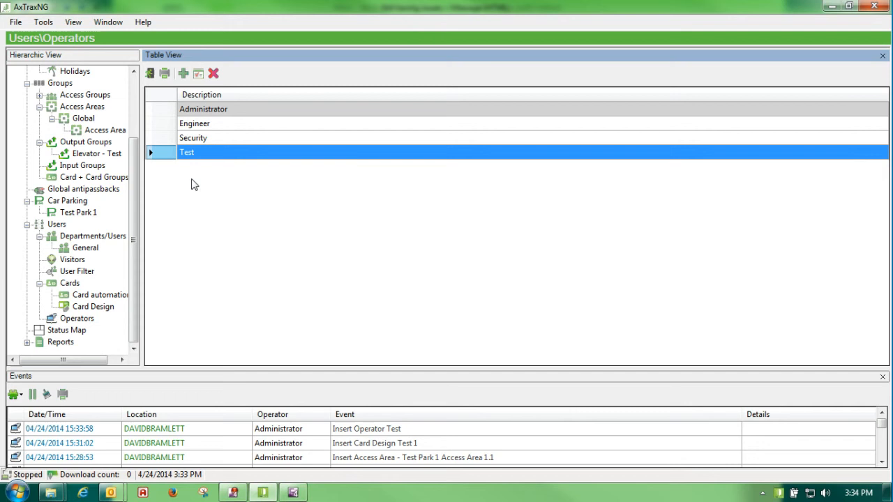
pyautogui.moveTo(299, 305)
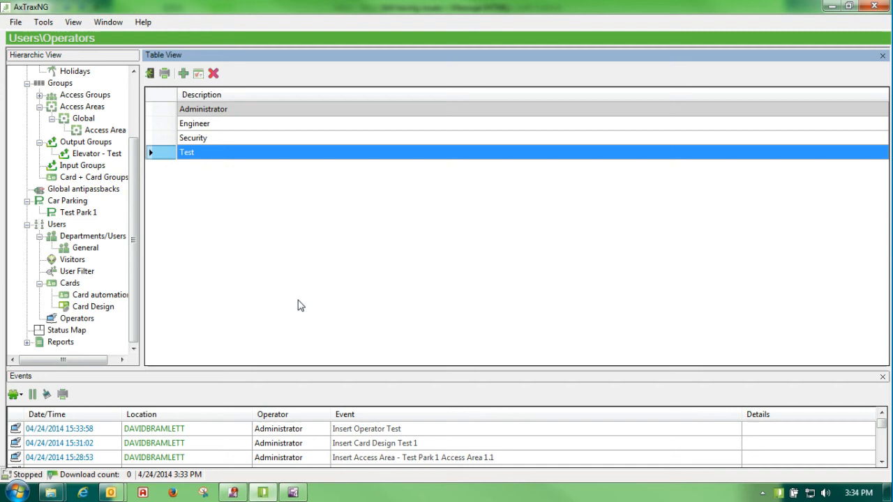